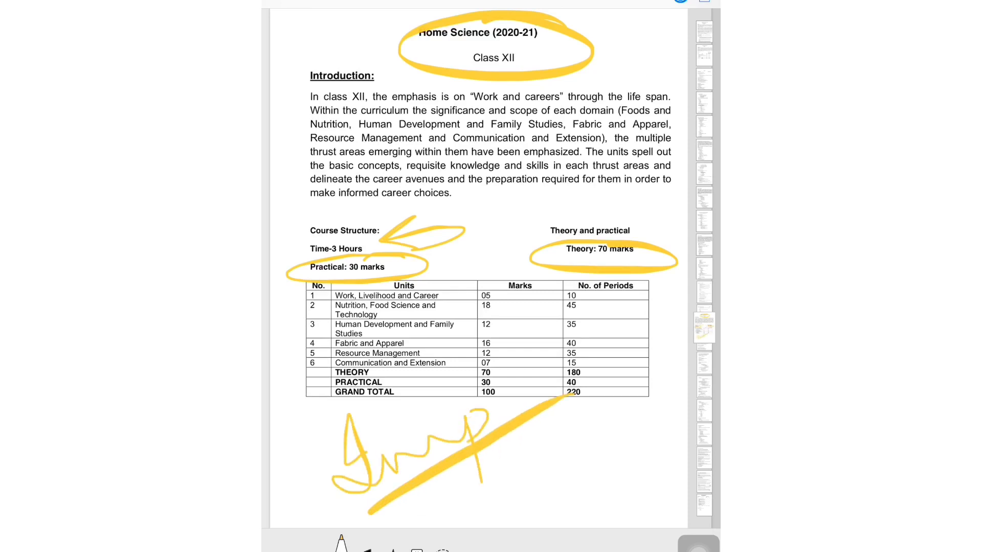
Draw a yellow smiley face with eyes and a smile right of the scribble
{"action": "left_click_drag", "start_coordinate": [617, 410], "coordinate": [588, 463]}
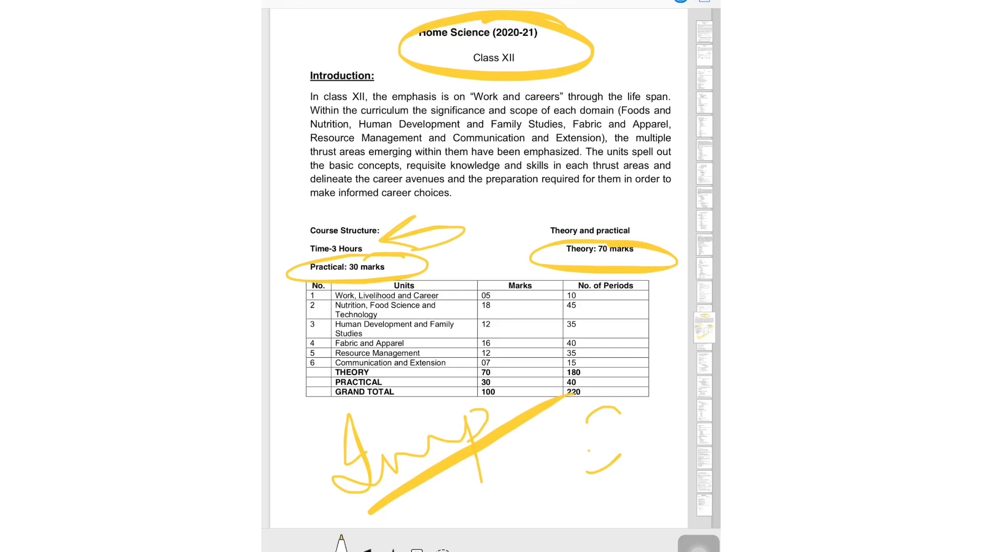
{"action": "left_click_drag", "start_coordinate": [589, 413], "coordinate": [610, 466]}
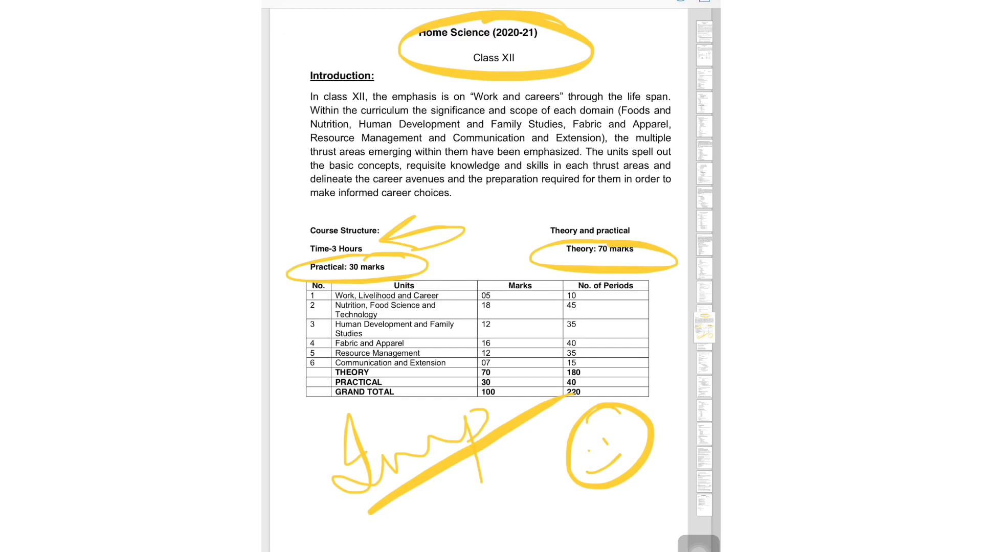
Scroll down to the Class XII theory page to tick Units I through V in yellow
{"action": "scroll", "scroll_direction": "down", "scroll_amount": 3}
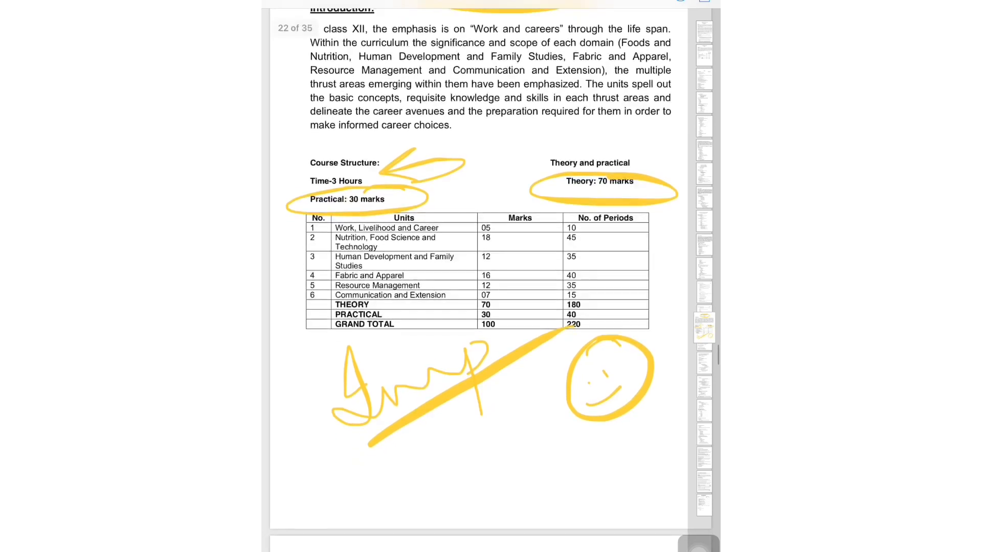
{"action": "scroll", "scroll_direction": "down", "scroll_amount": 3}
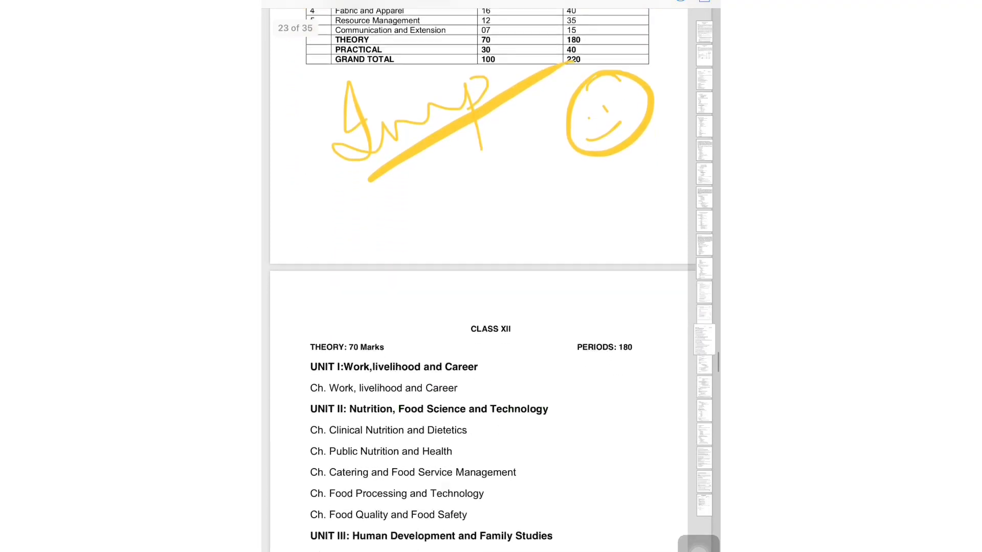
{"action": "scroll", "scroll_direction": "down", "scroll_amount": 3}
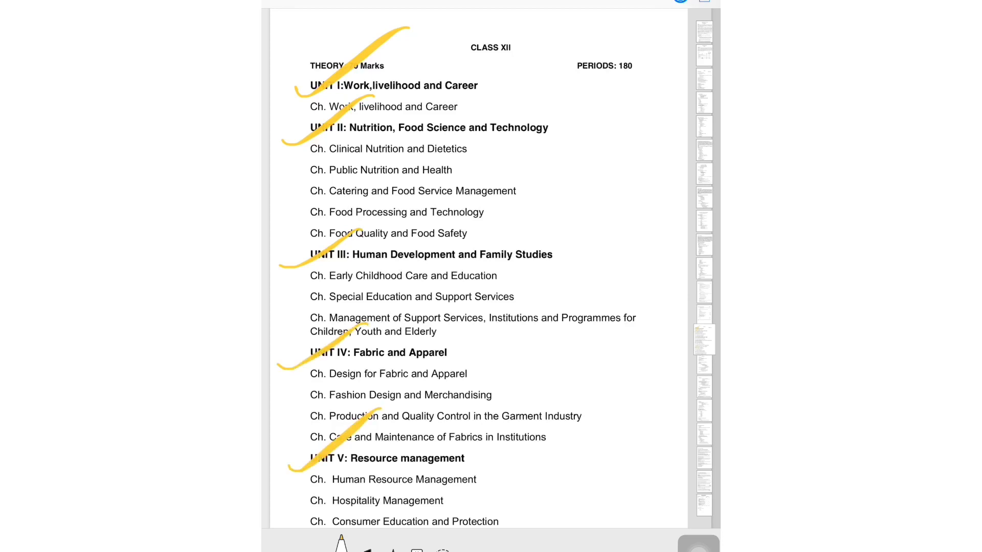
Scroll past Unit VI, ticking it in yellow, on to the page 24 reference points
{"action": "scroll", "scroll_direction": "down", "scroll_amount": 3}
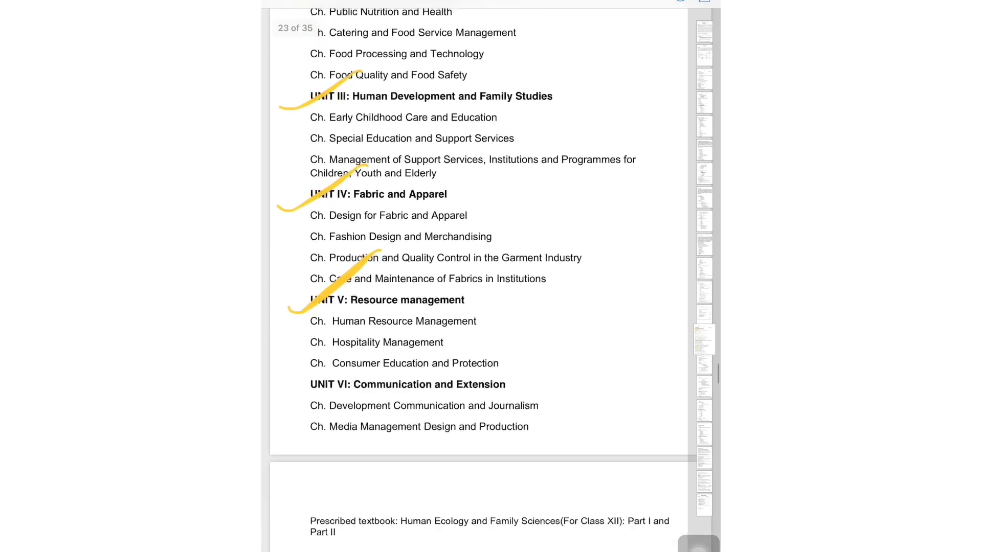
{"action": "scroll", "scroll_direction": "down", "scroll_amount": 3}
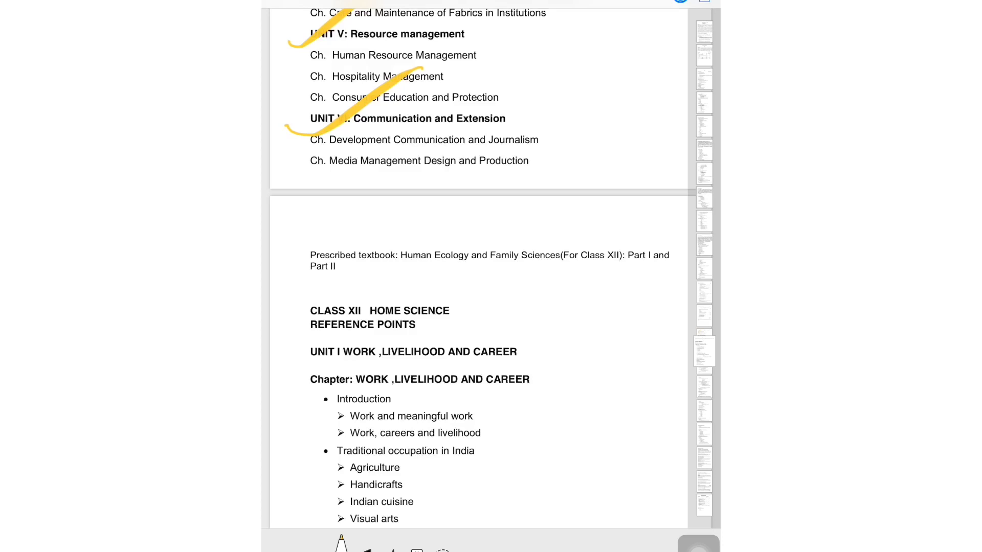
{"action": "scroll", "scroll_direction": "down", "scroll_amount": 3}
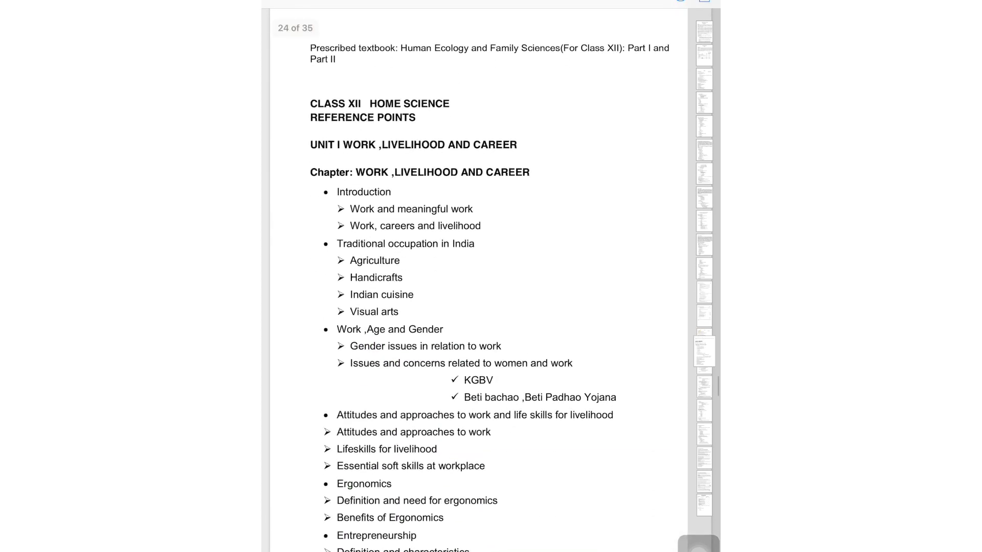